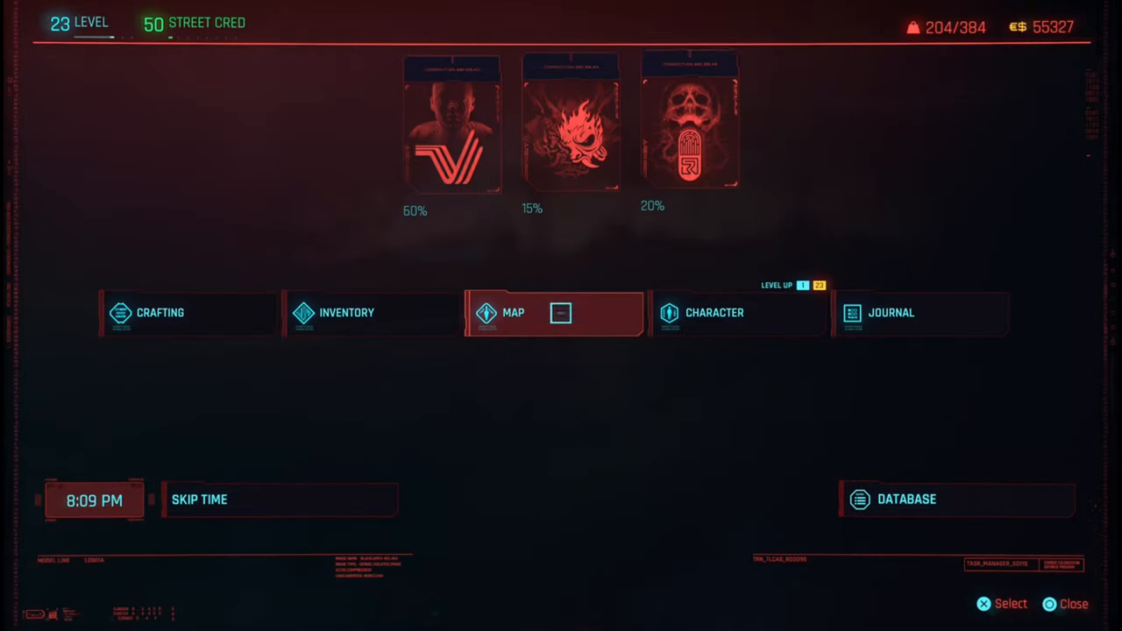
Show the Character attributes screen with Intelligence details and Breach Protocol level
left_click(715, 312)
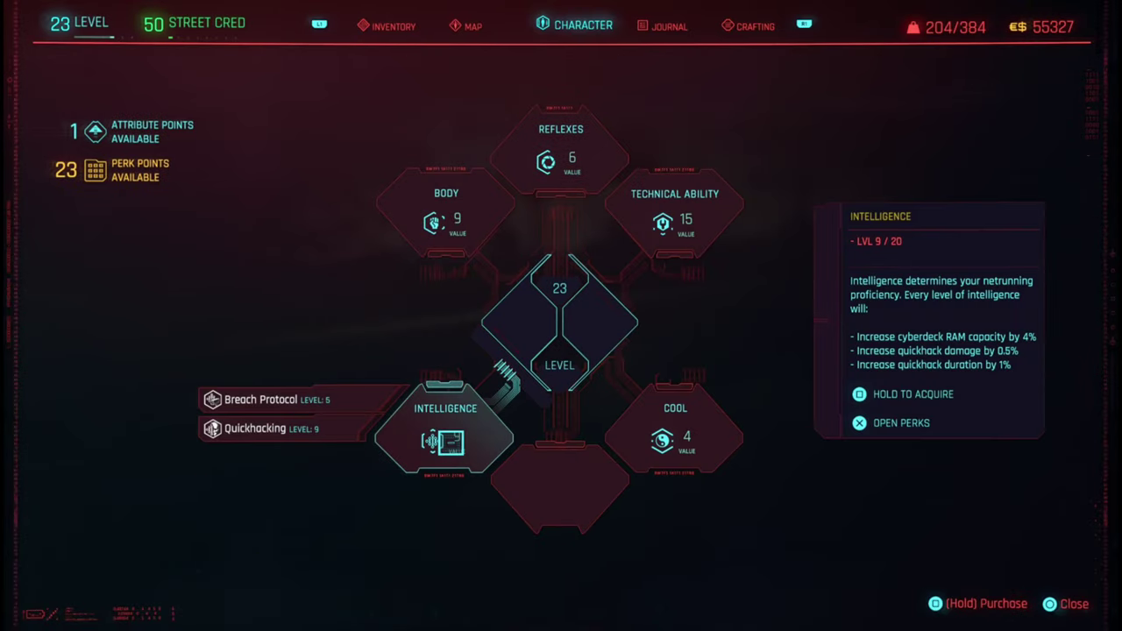
left_click(900, 422)
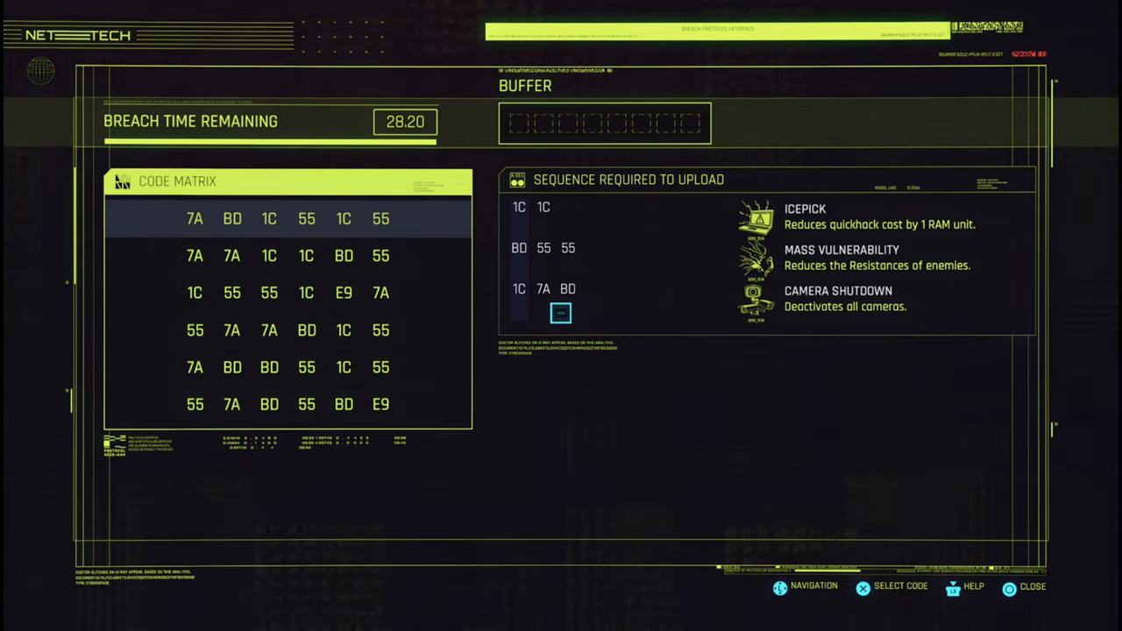
mouse_move(441, 331)
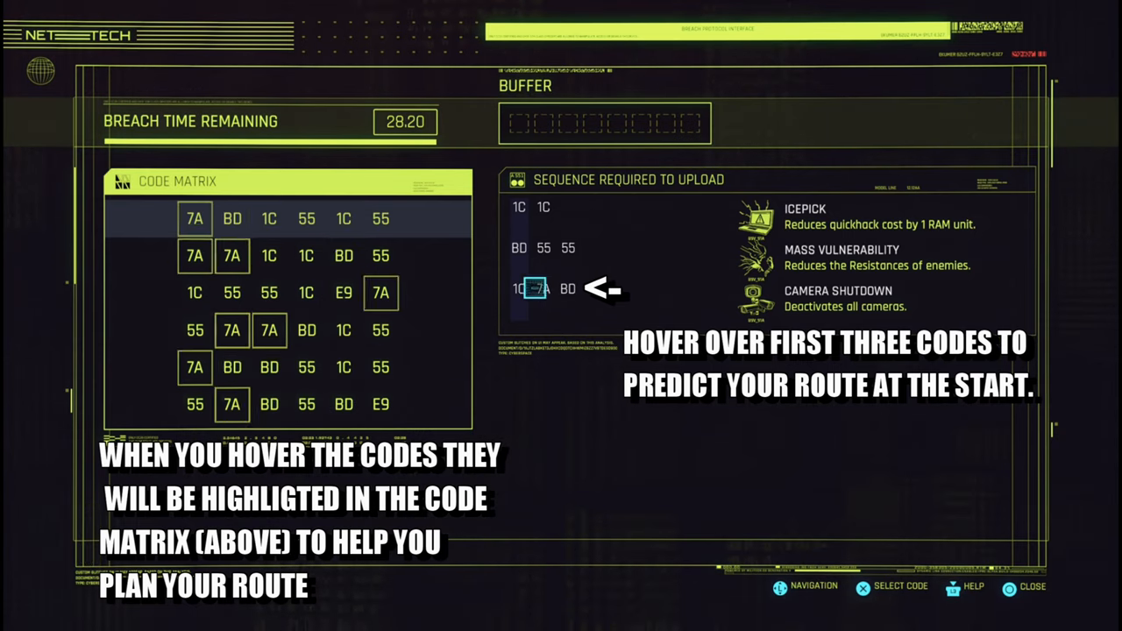
Begin the Breach Protocol hack, revealing the code matrix and three daemon sequences
left_click(270, 217)
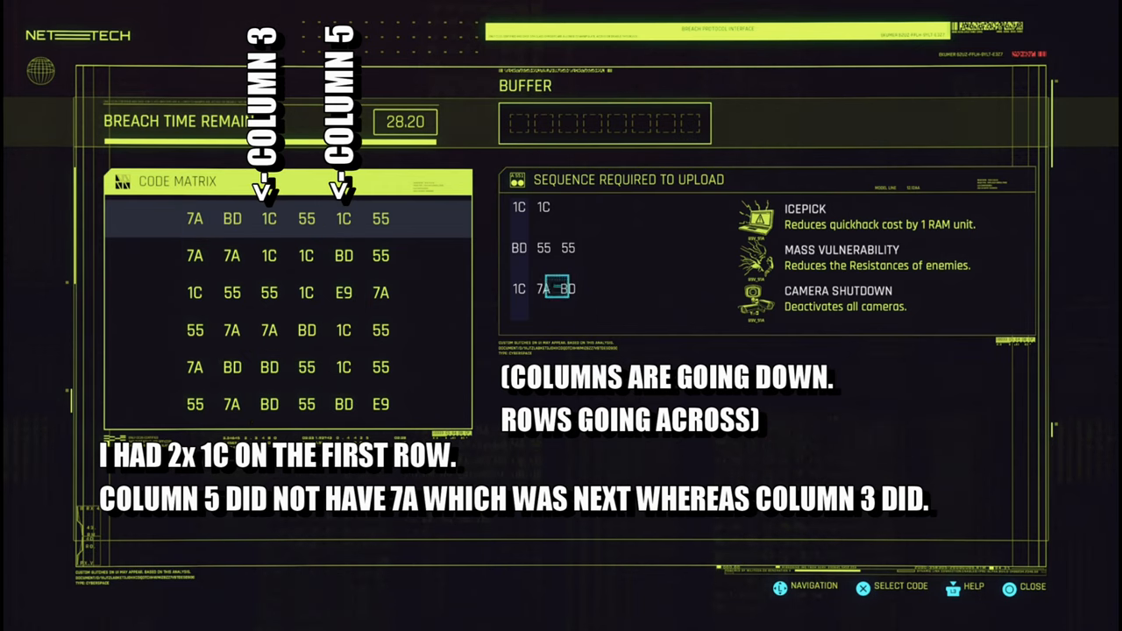
left_click(270, 217)
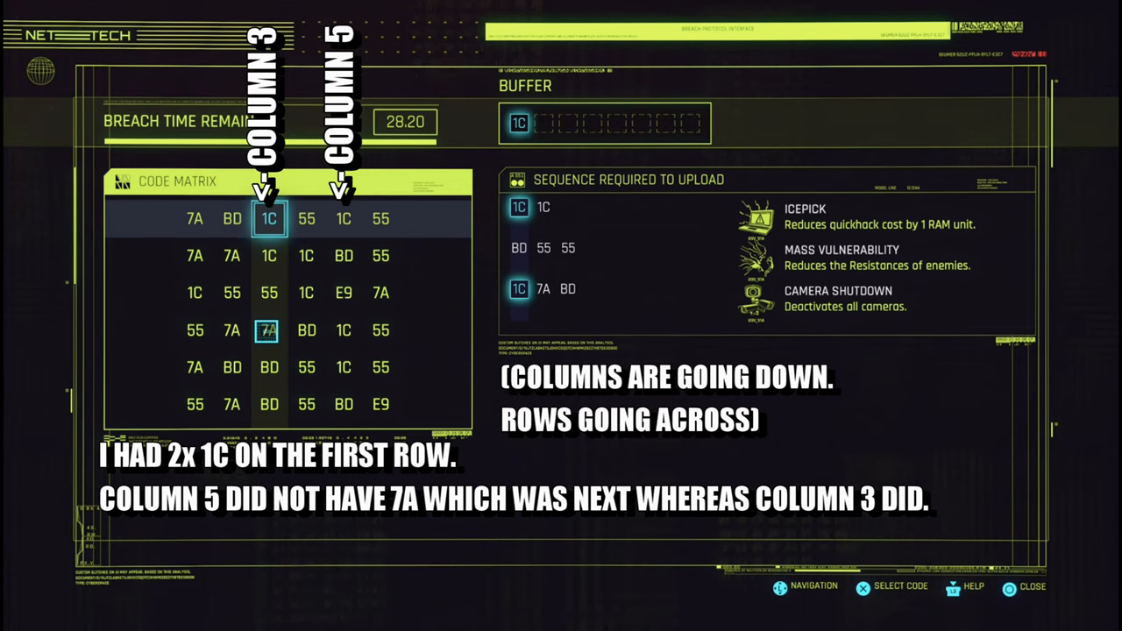
left_click(305, 218)
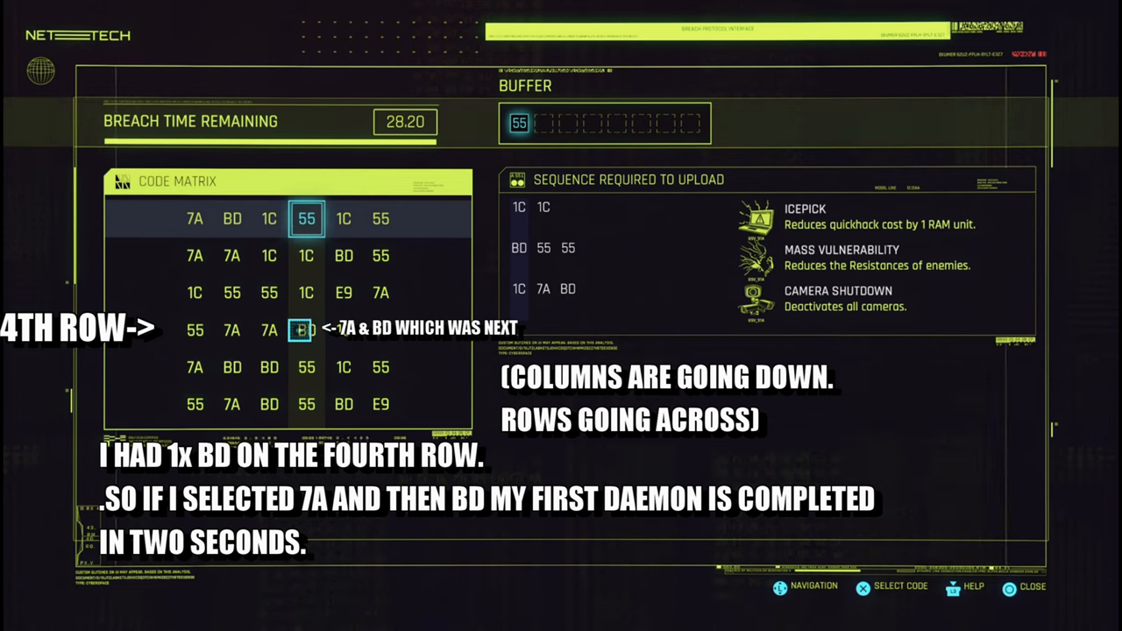
left_click(270, 217)
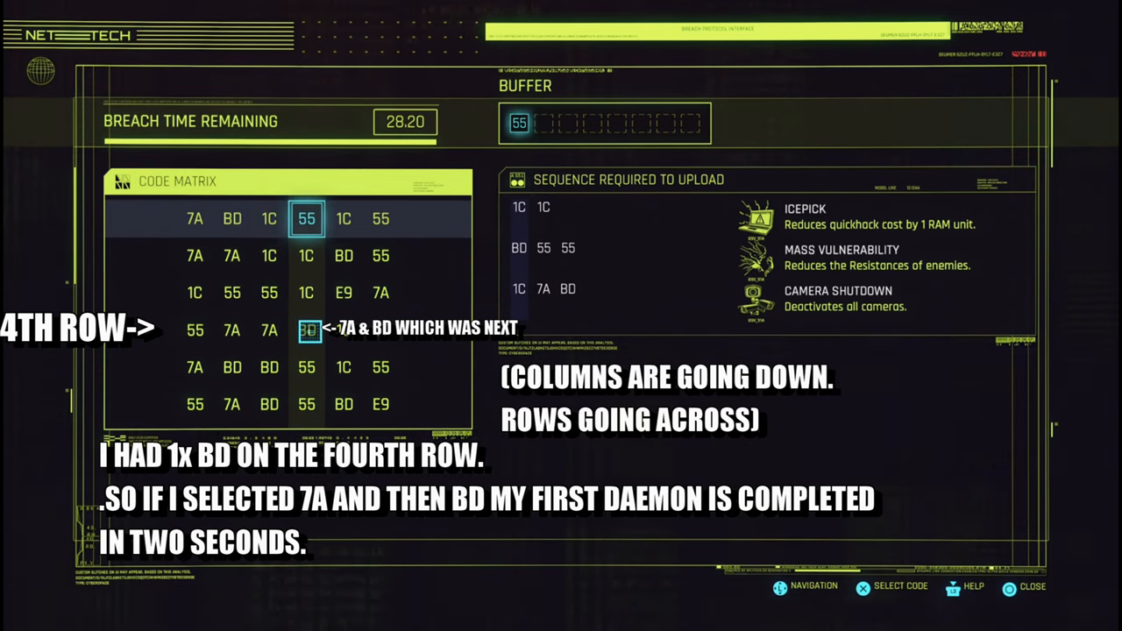
left_click(270, 217)
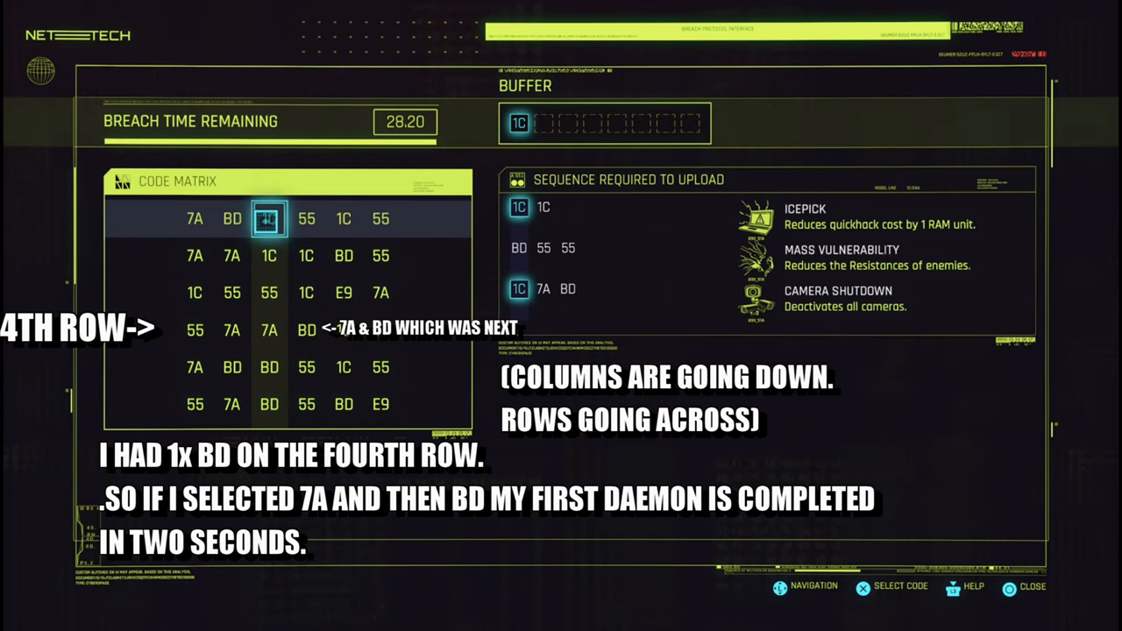
Enter 1C, 7A and BD to install the Camera Shutdown daemon
left_click(270, 330)
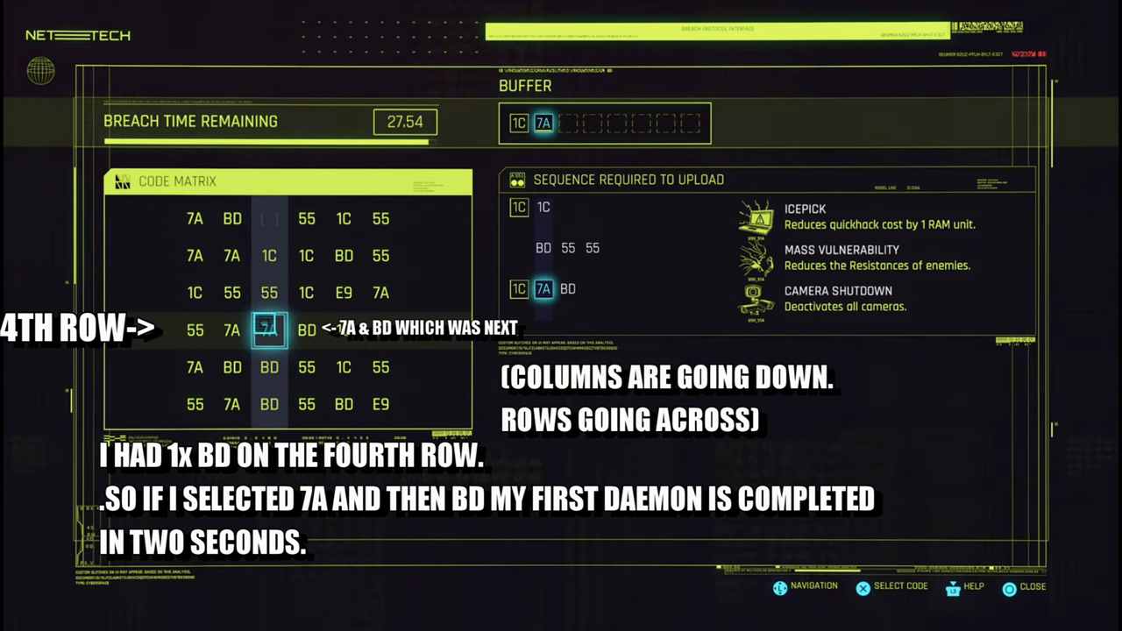
left_click(305, 329)
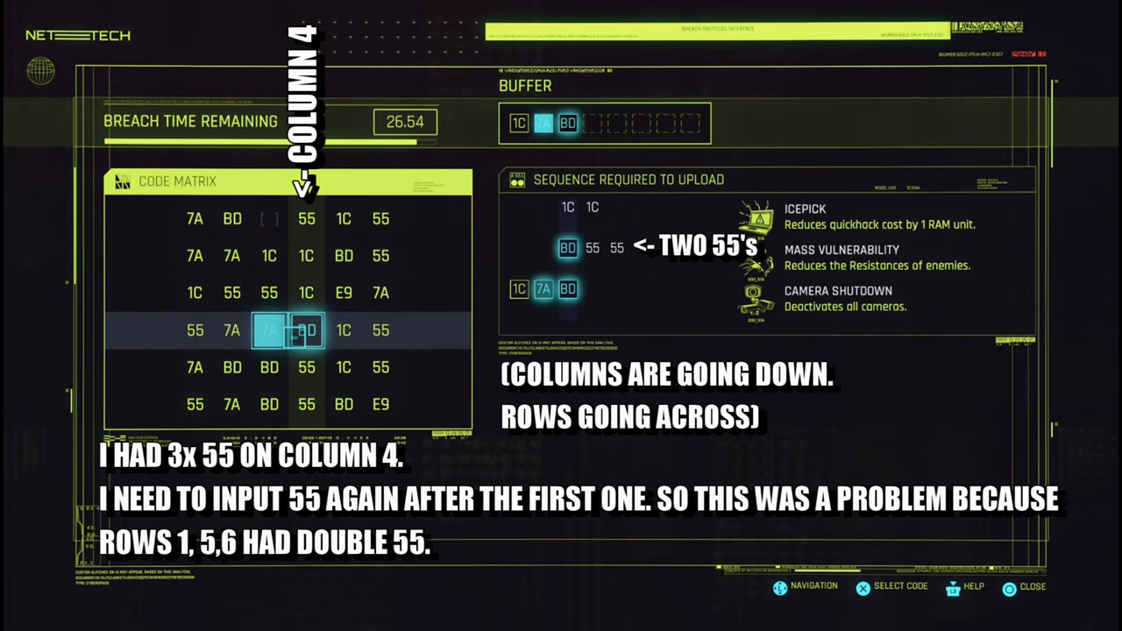
left_click(305, 329)
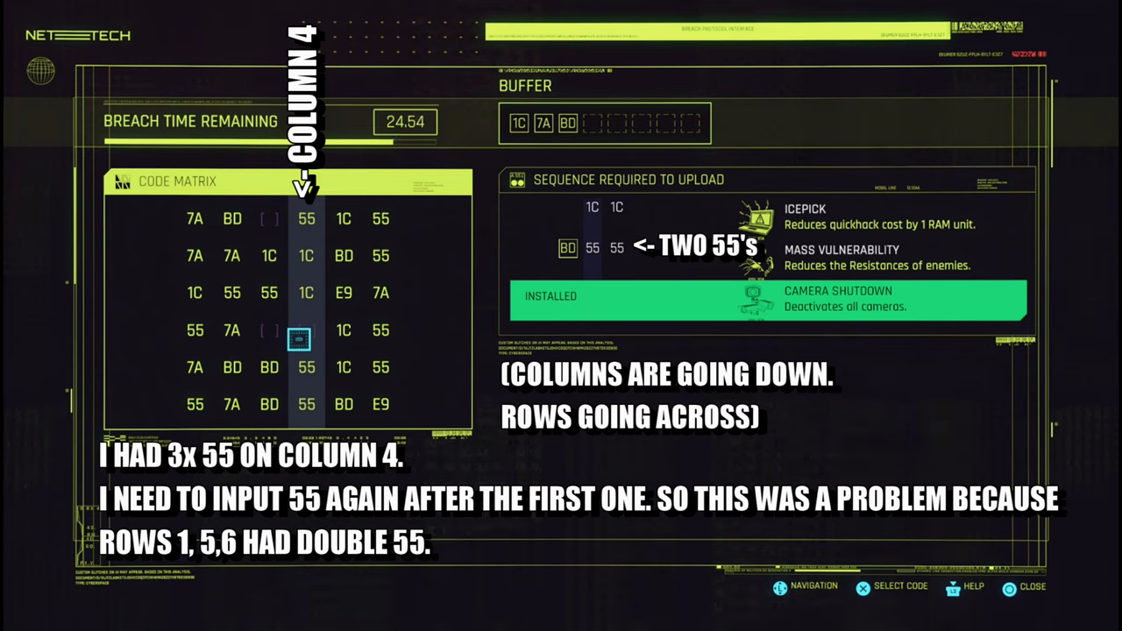
Continue the buffer with 1C, 55, 55 toward Mass Vulnerability
left_click(305, 291)
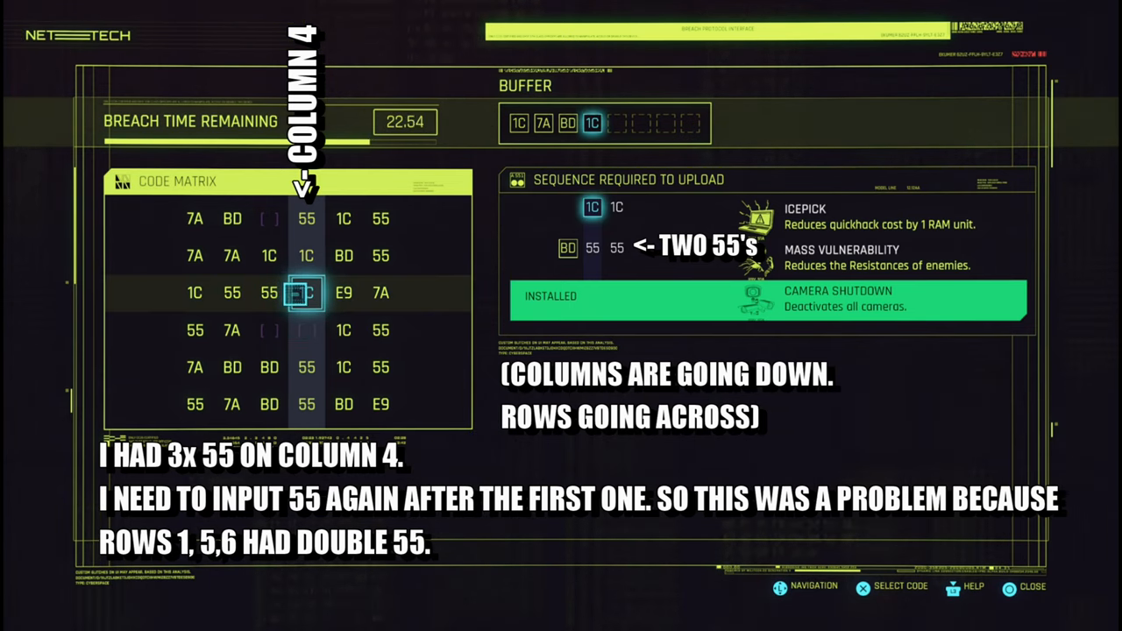
left_click(305, 368)
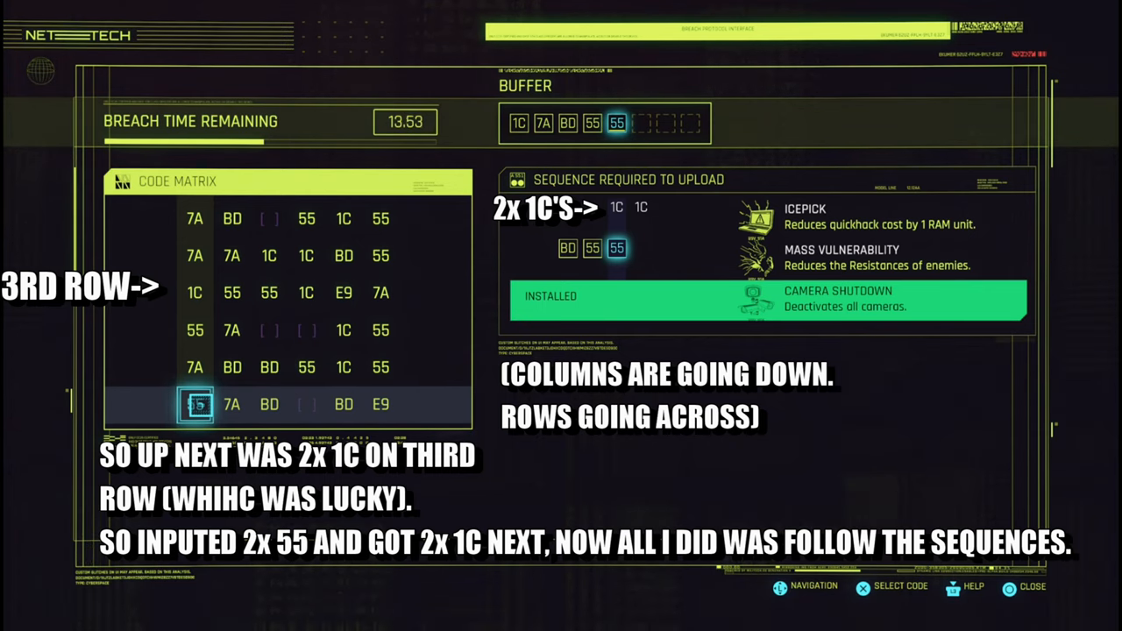
Select the two 1C codes on row 3 to install Mass Vulnerability and Icepick, then exit the breach
left_click(194, 293)
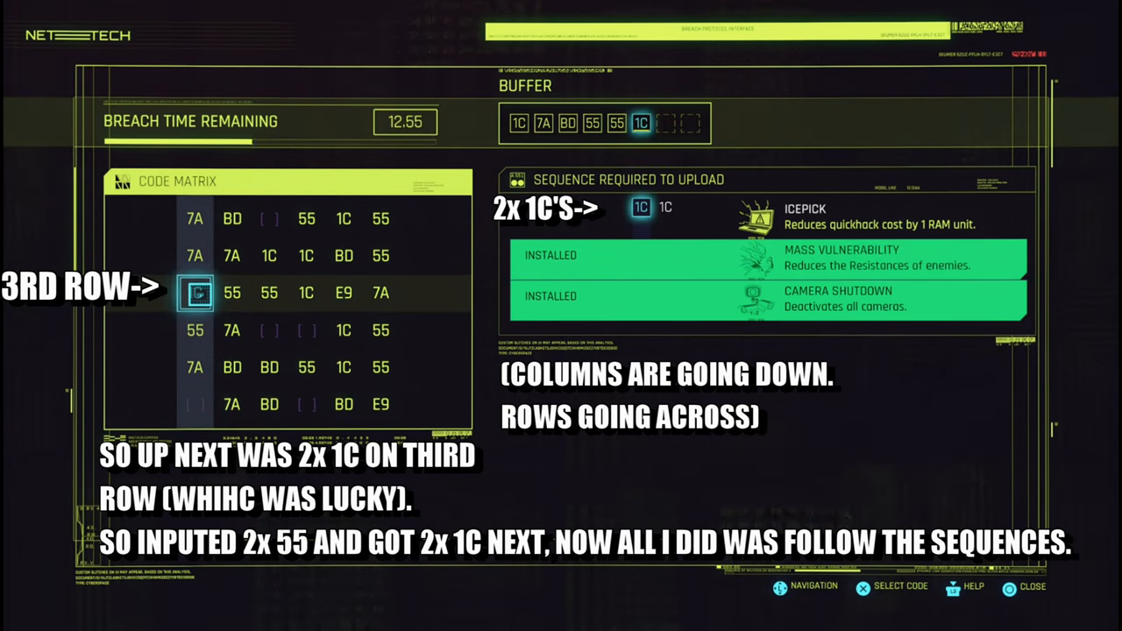
left_click(270, 293)
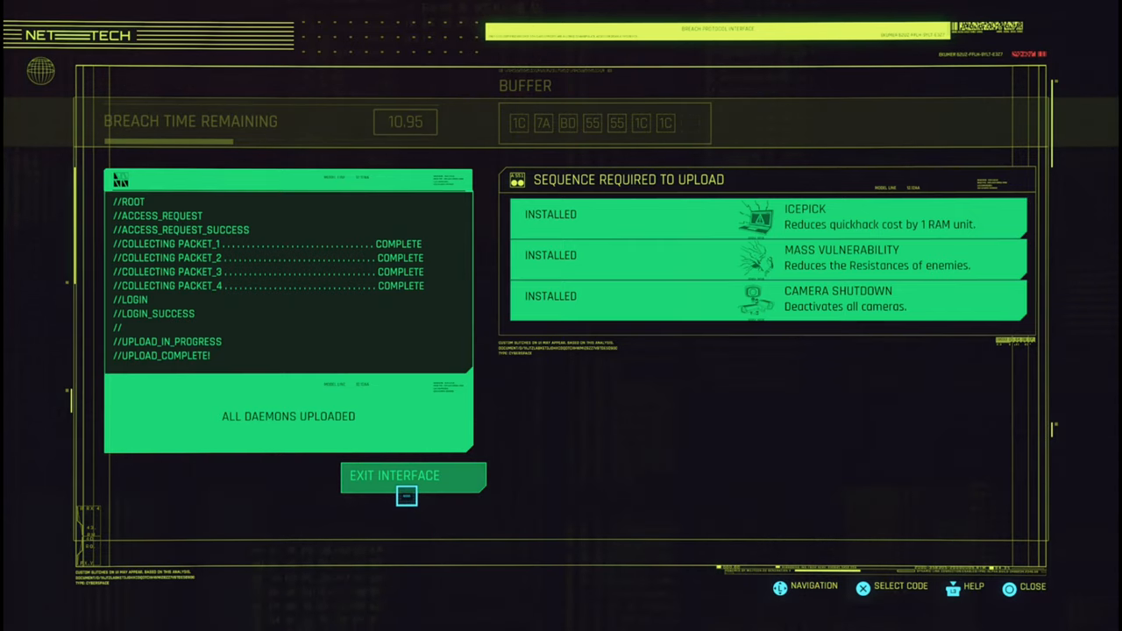
left_click(412, 475)
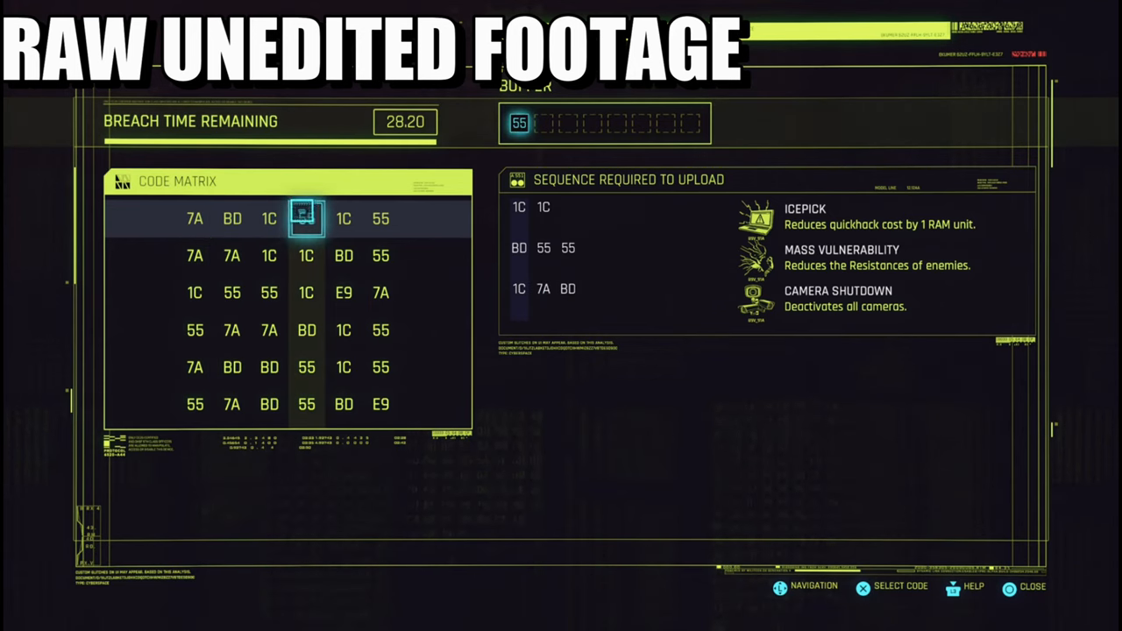
Replay the breach, entering 1C, 7A, BD and 1C in the new matrix
left_click(270, 217)
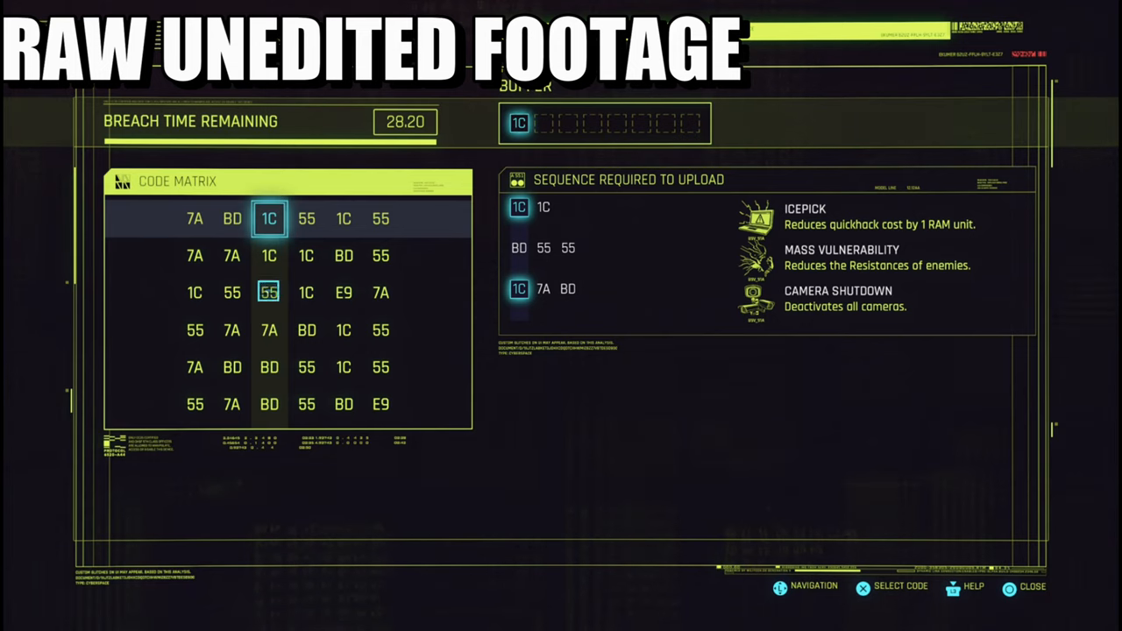
mouse_move(270, 330)
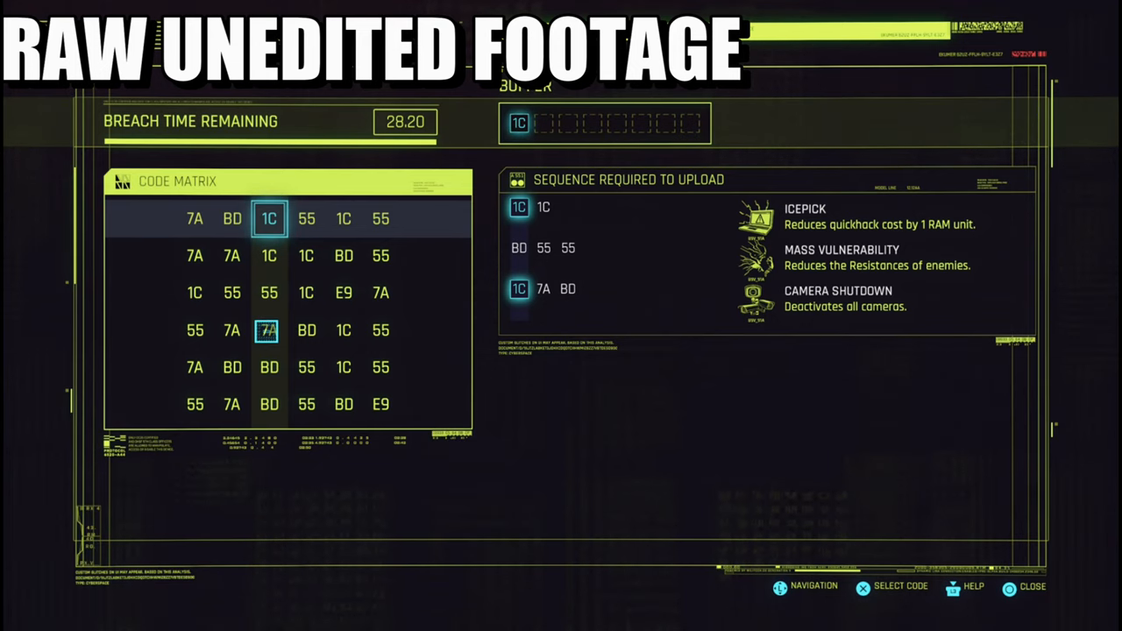
left_click(305, 217)
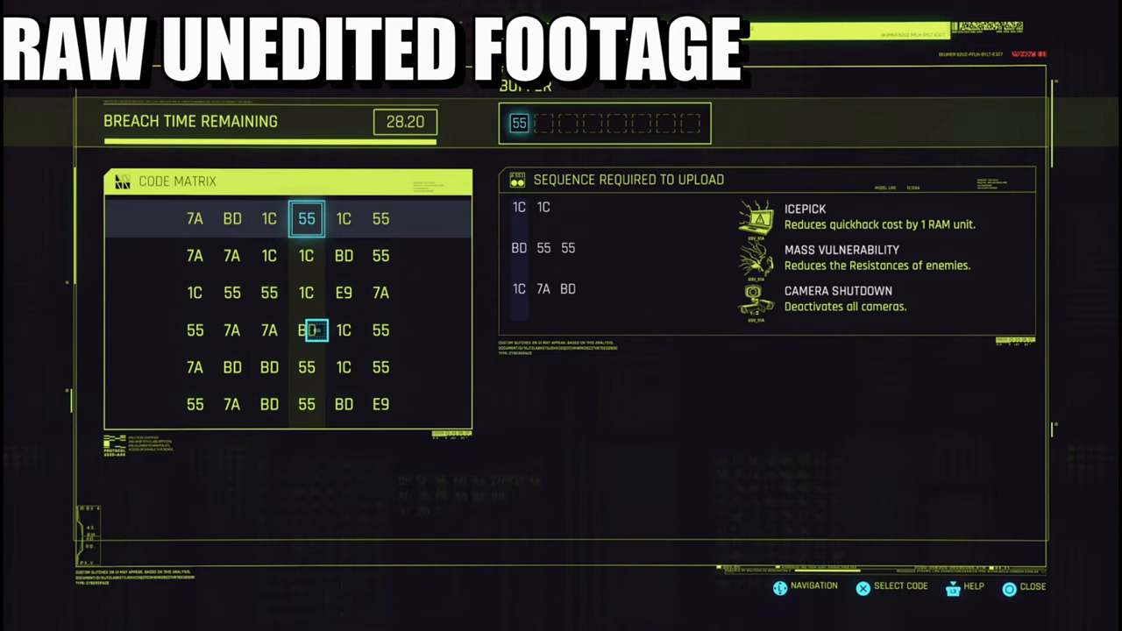
left_click(270, 217)
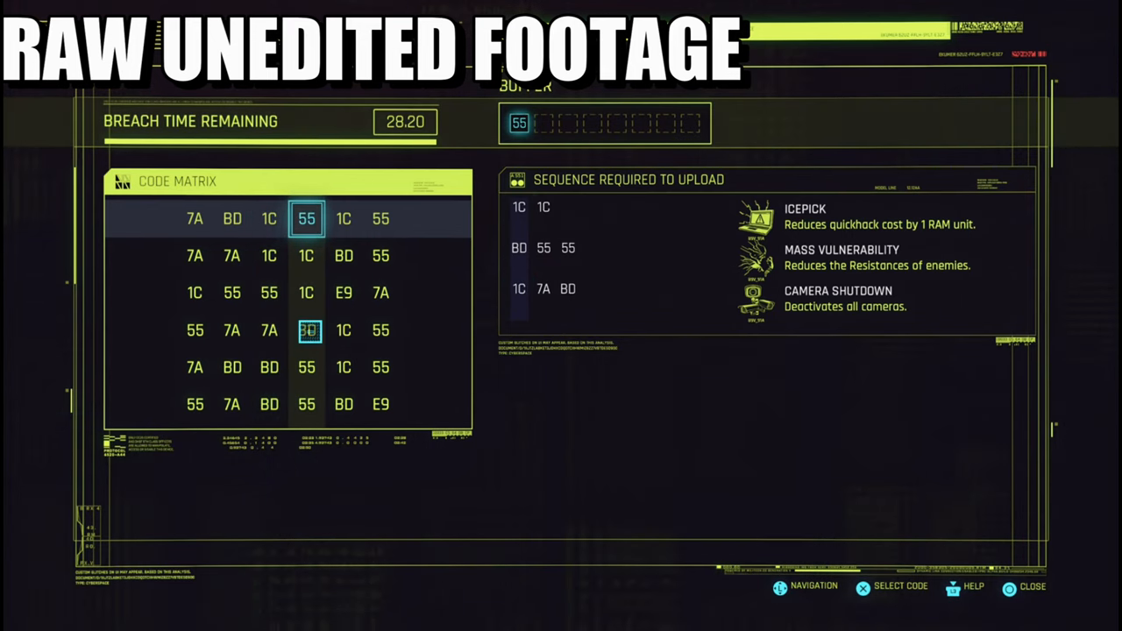
left_click(269, 217)
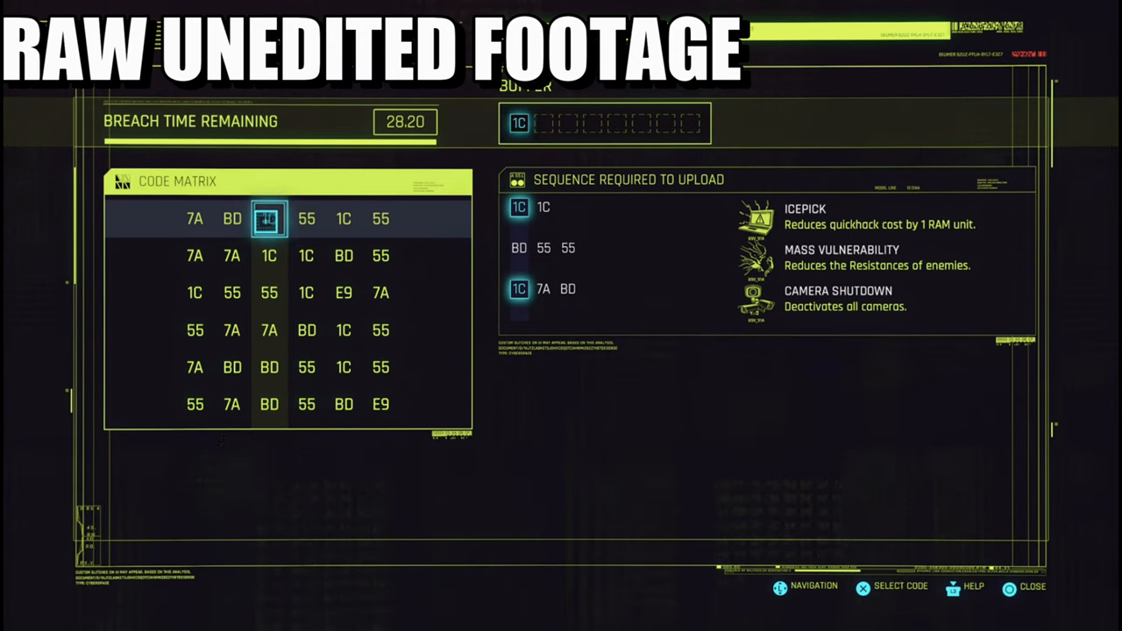
left_click(270, 256)
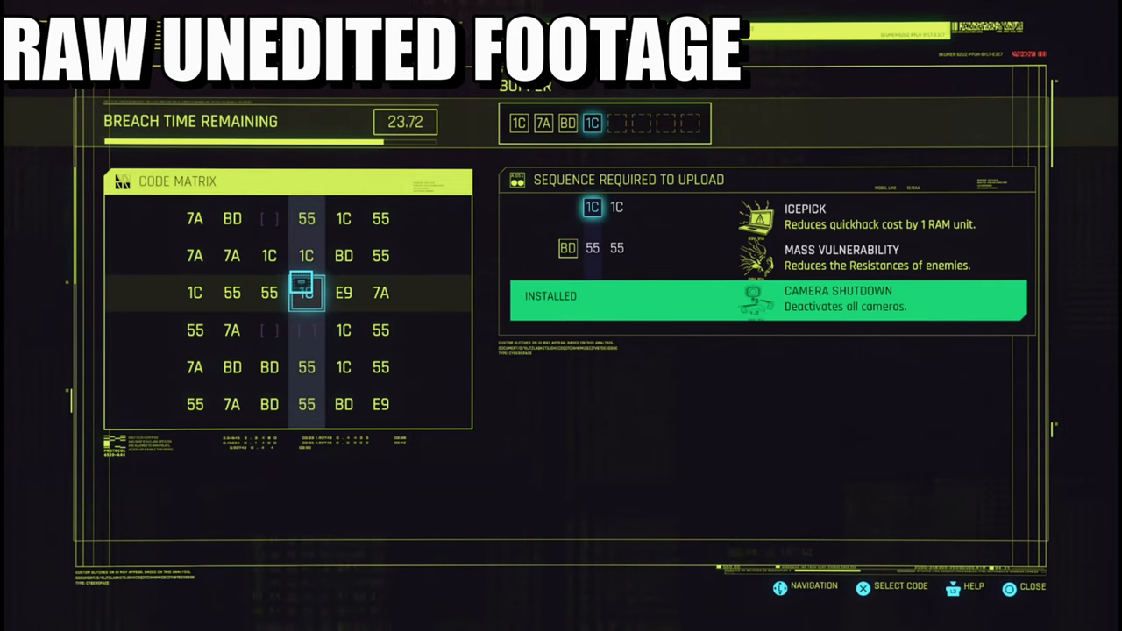
Finish with 55, 55, 1C so all three daemons upload, then exit to Pacifica Cabana
left_click(305, 368)
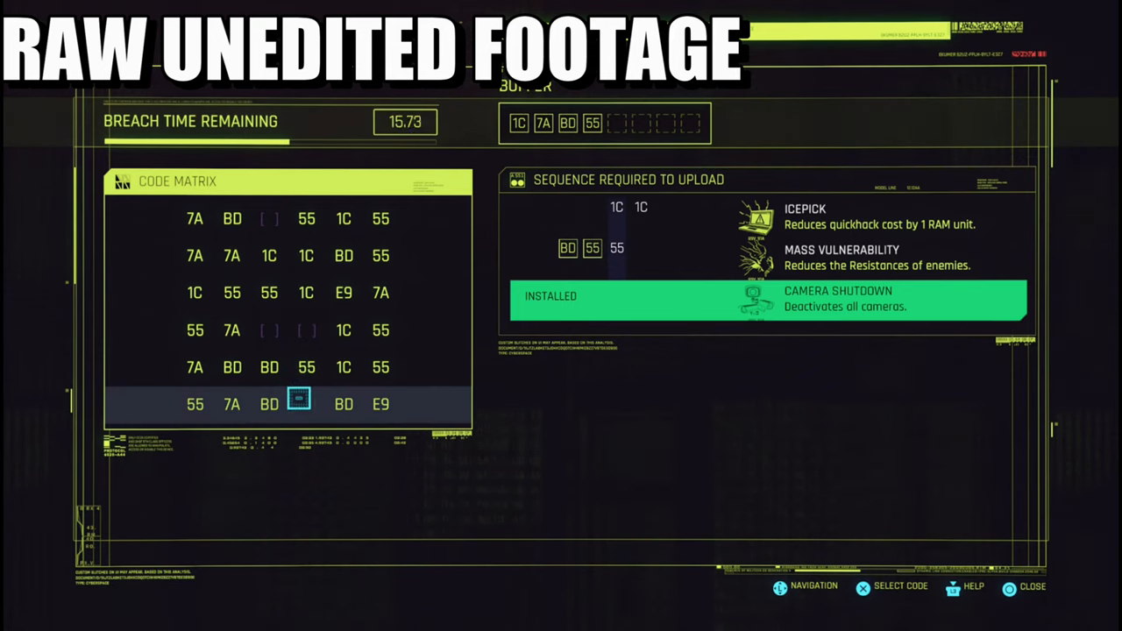
left_click(194, 403)
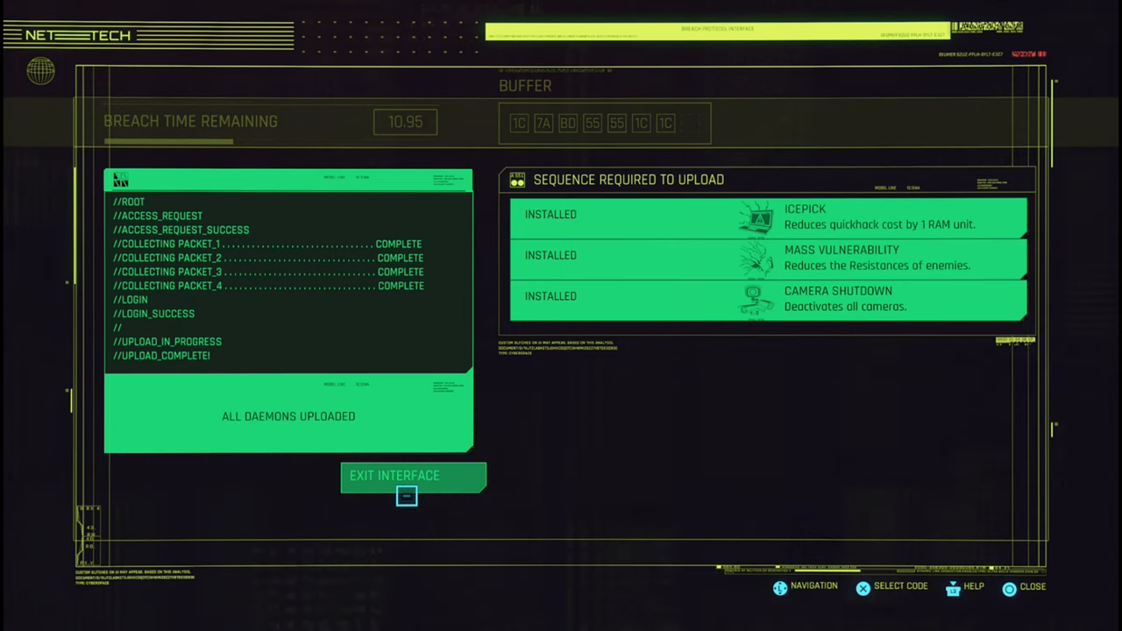
left_click(392, 475)
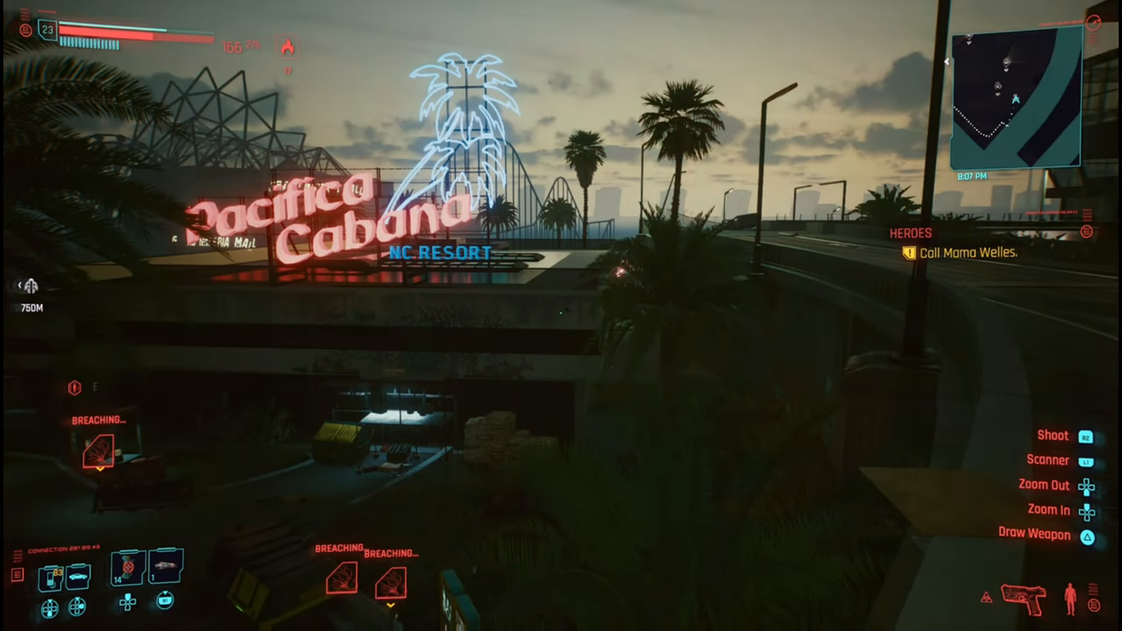